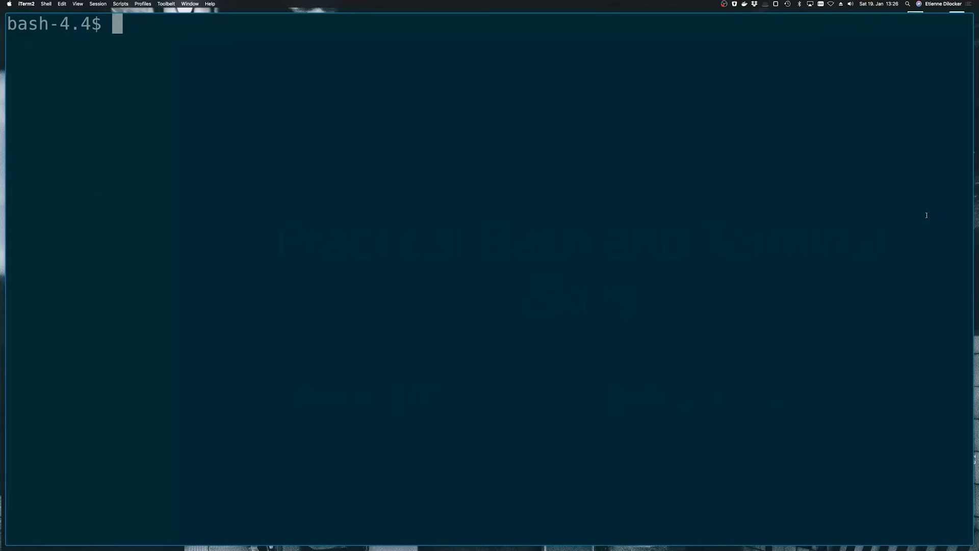
Step: Open version.sh in Vim and delete the get_oldest_version function
{"action": "type", "text": "vim ve"}
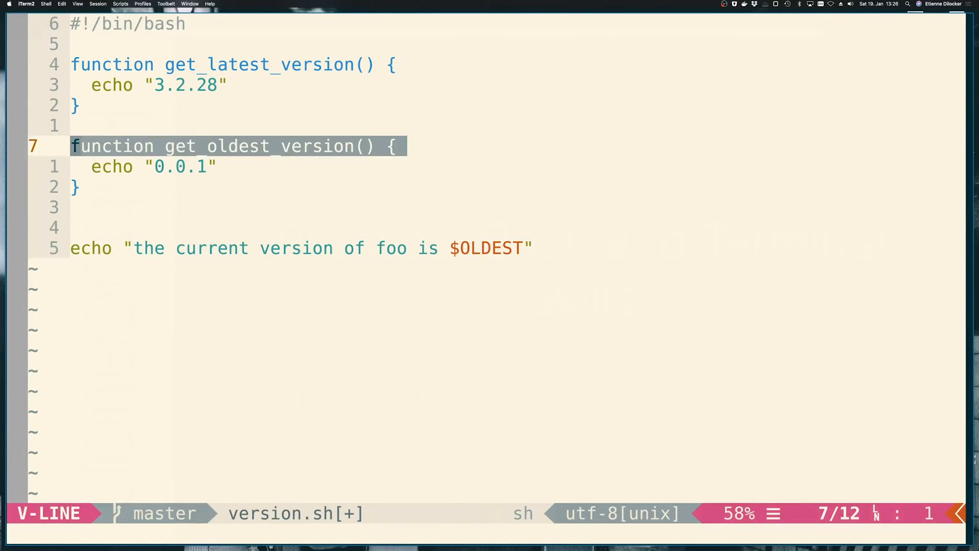
{"action": "key", "text": "d"}
{"action": "type", "text": "("}
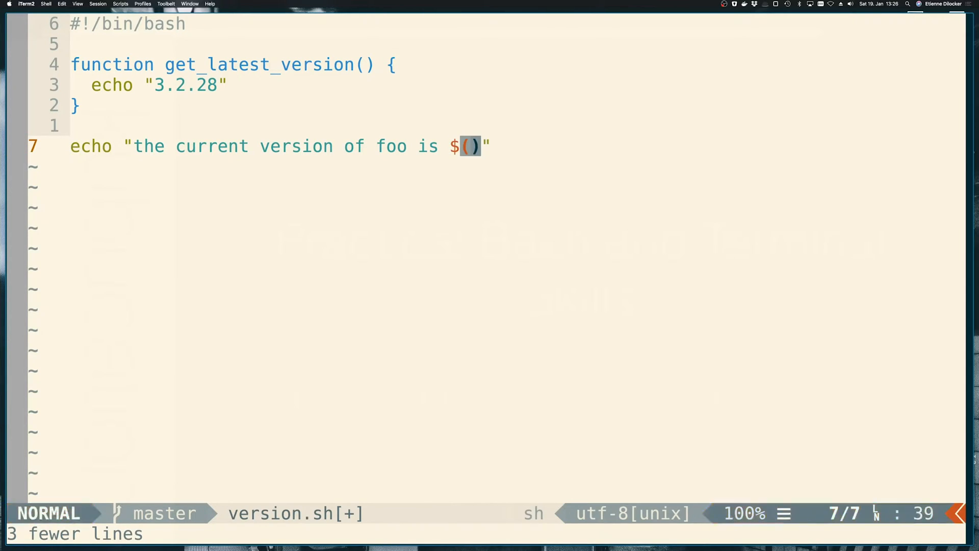
Step: Call get_latest_version in the echo and add Resolving Host, Starting Connection, Downloading JSON, Extracting version echoes
{"action": "type", "text": "get_latest_version"}
{"action": "type", "text": "echo \""}
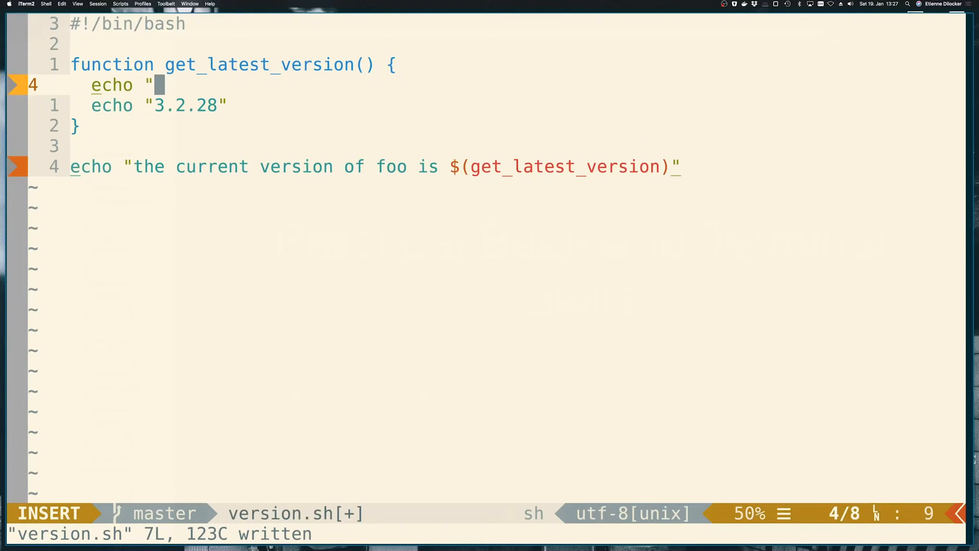
{"action": "type", "text": "Resolving Host"}
{"action": "type", "text": "echo"}
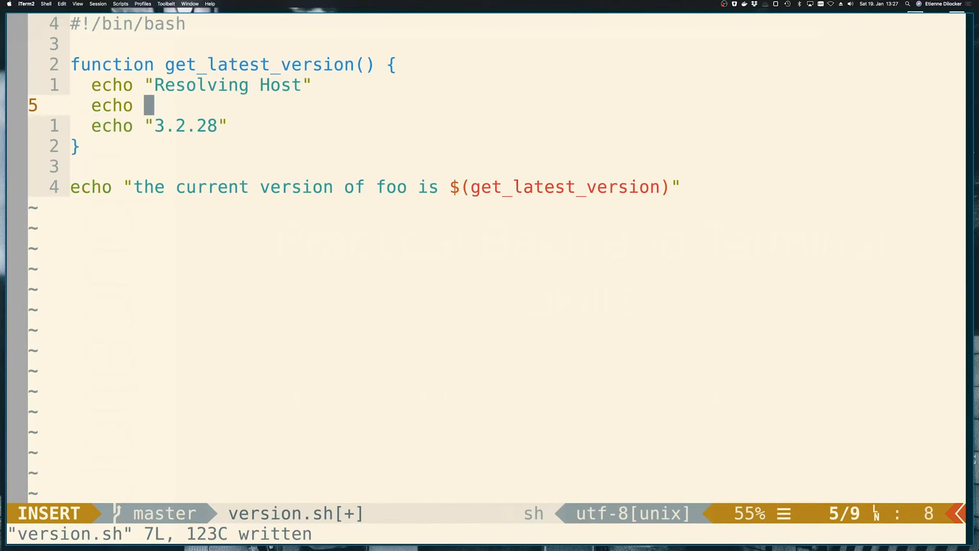
{"action": "type", "text": "\"Starting Connection"}
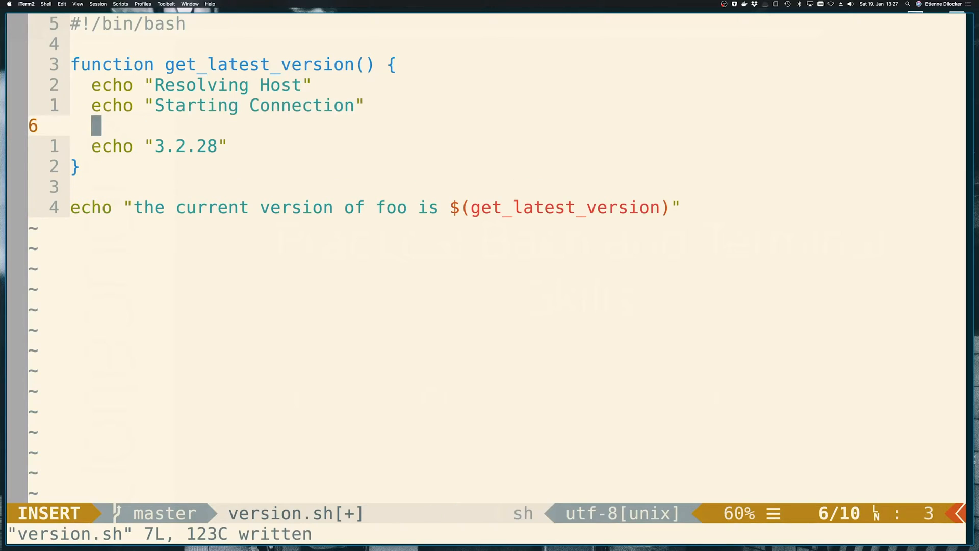
{"action": "type", "text": "echo \"Downloading JSON\""}
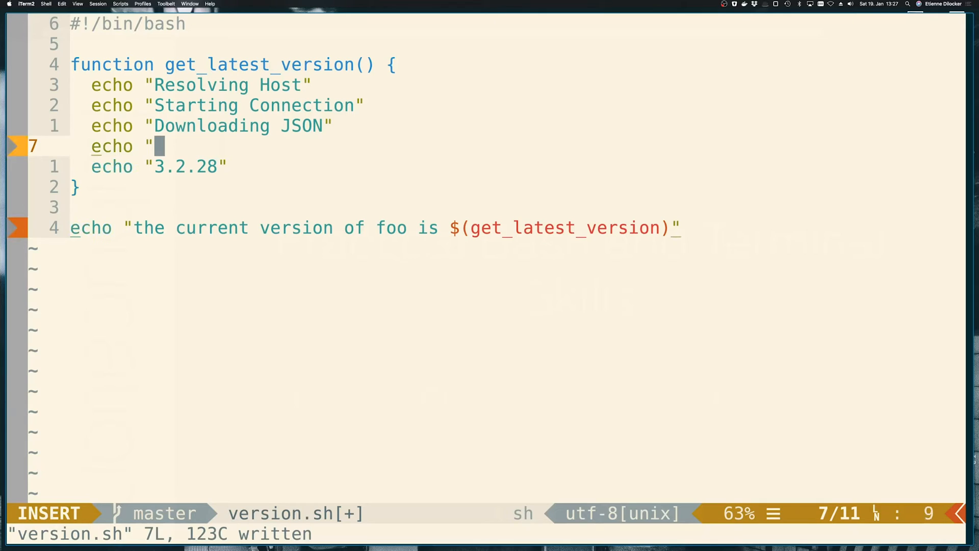
{"action": "type", "text": "Extractin"}
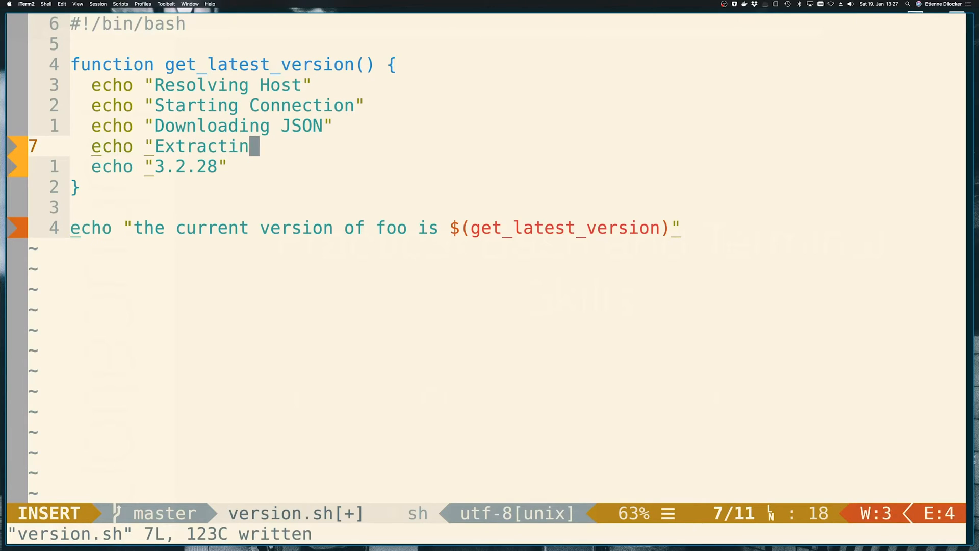
{"action": "type", "text": "g version\""}
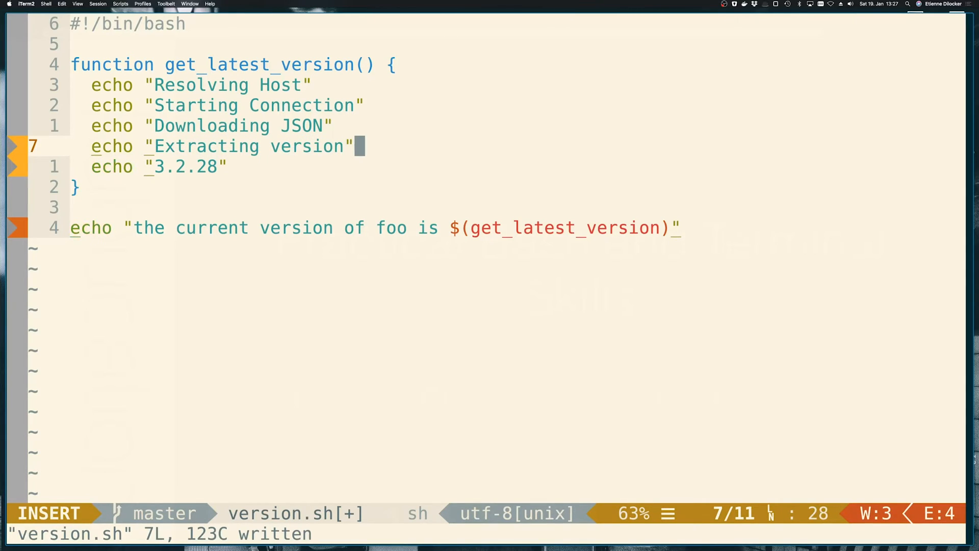
{"action": "key", "text": "Escape"}
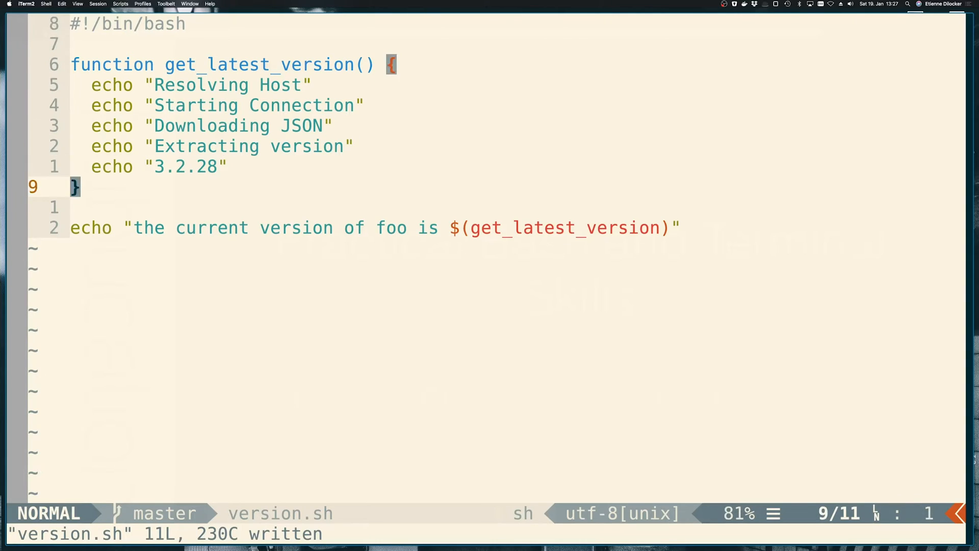
Step: Run ./version.sh and see the progress messages swallowed into the version sentence
{"action": "type", "text": "./ver"}
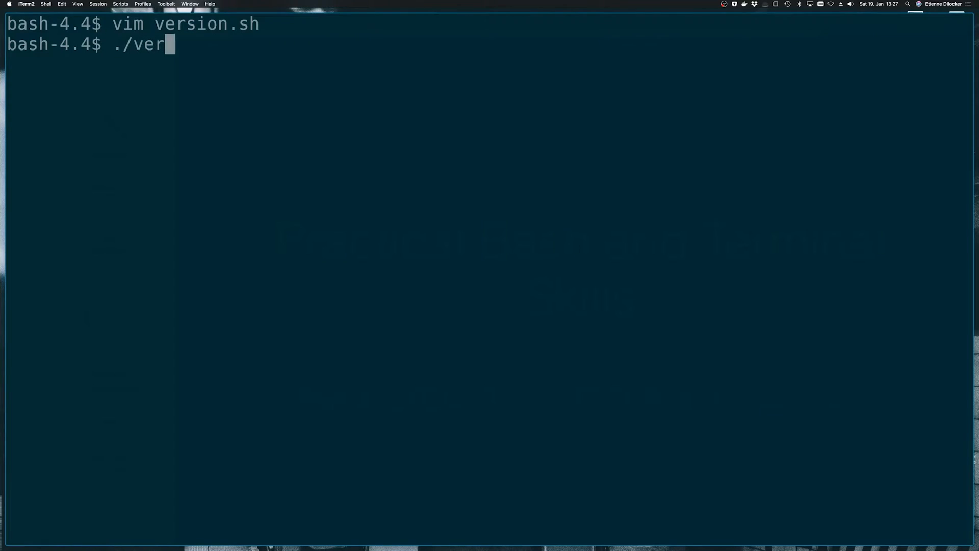
{"action": "key", "text": "enter"}
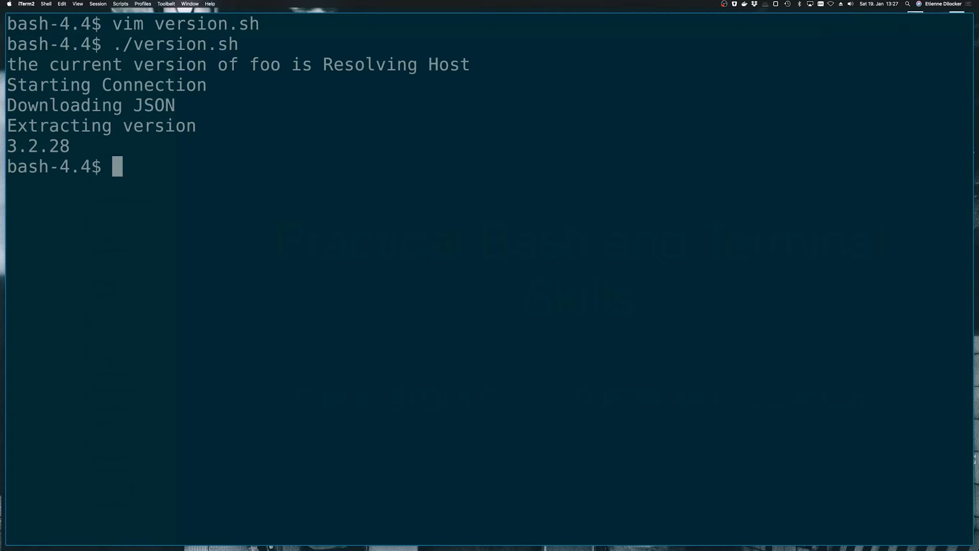
{"action": "type", "text": "./version.sh"}
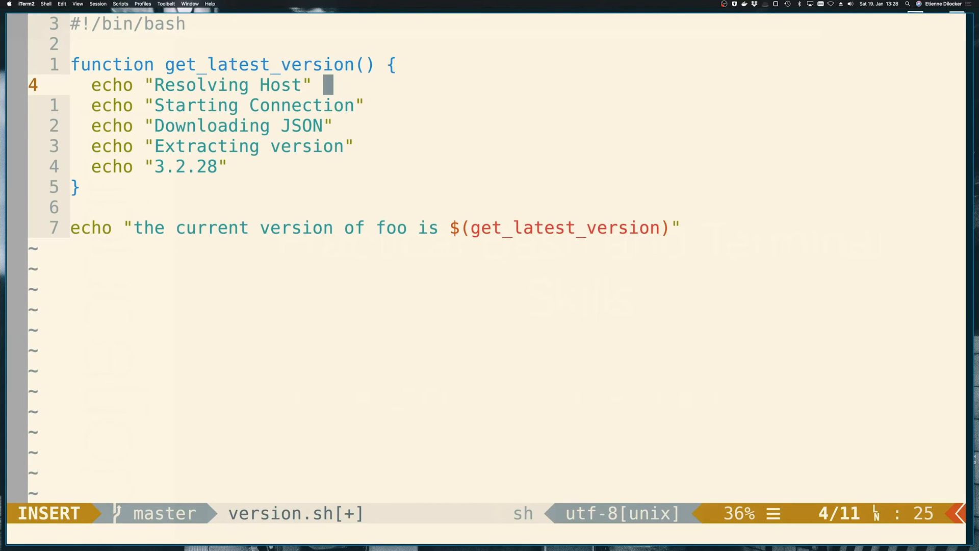
Step: Append a spaced 1>&2 stderr redirection to the Resolving Host echo
{"action": "key", "text": "Escape"}
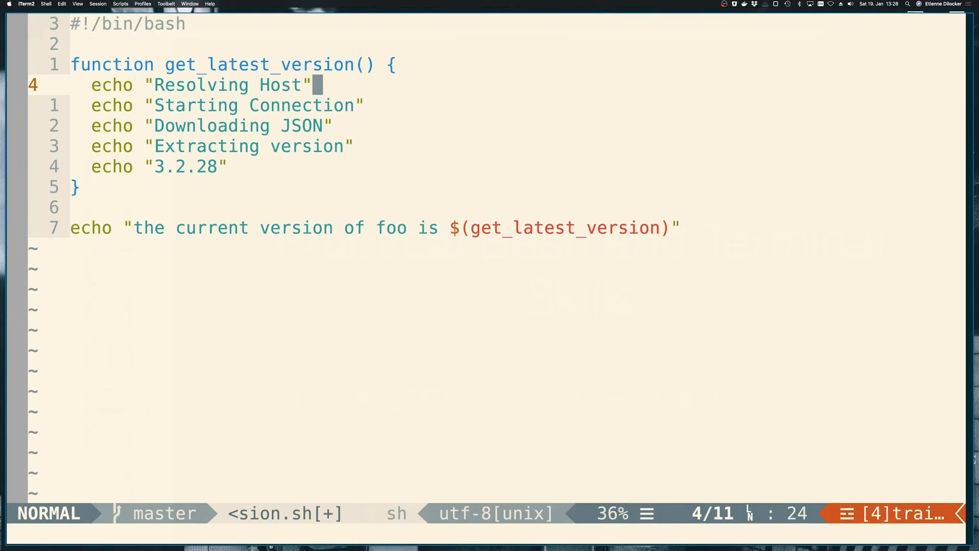
{"action": "key", "text": "a"}
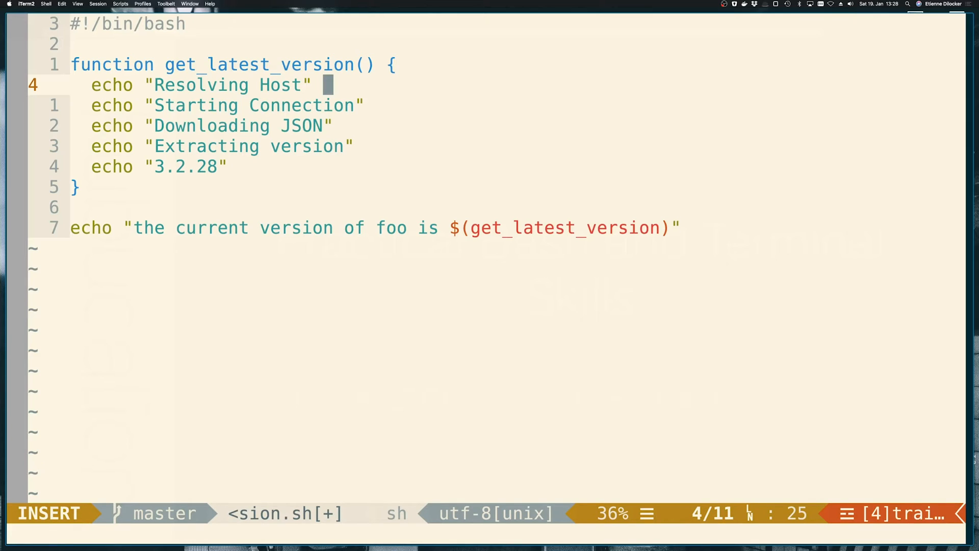
{"action": "type", "text": "1"}
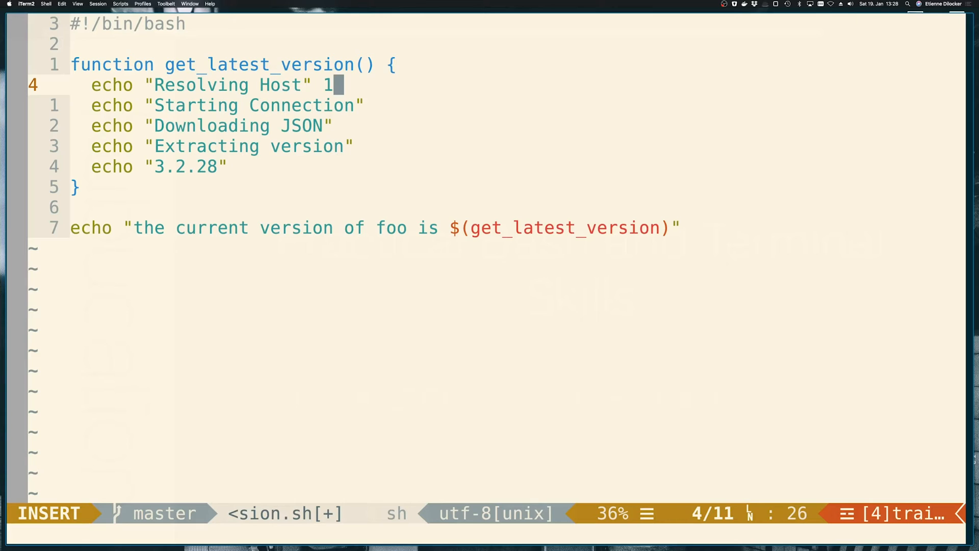
{"action": "type", "text": ">&2"}
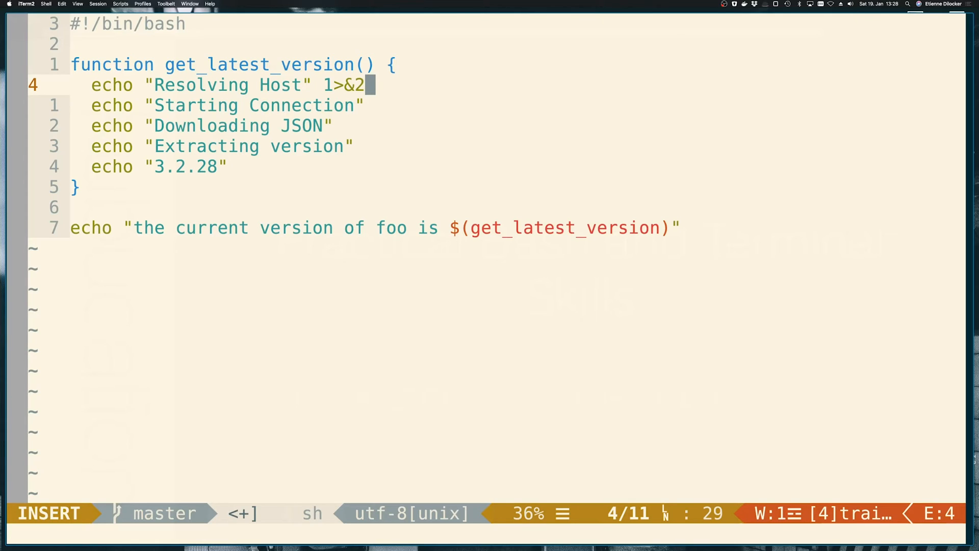
{"action": "key", "text": "Escape"}
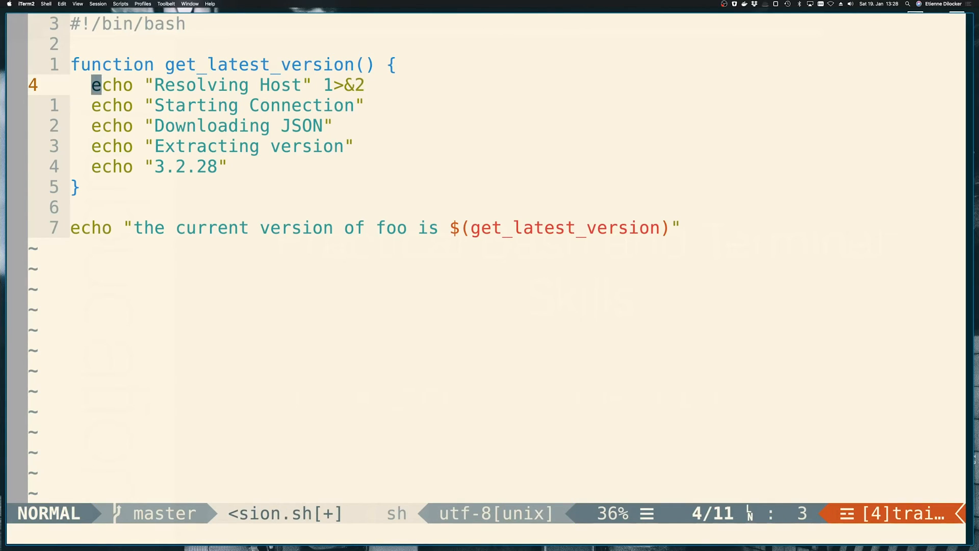
{"action": "key", "text": "$"}
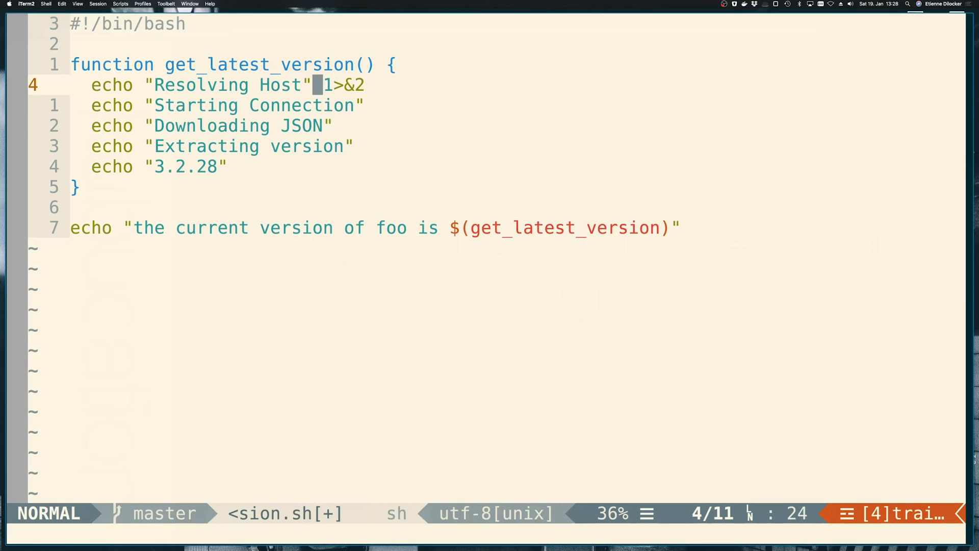
Step: Add 1>&2 to the remaining progress echoes, then save and quit with :wq
{"action": "key", "text": "j"}
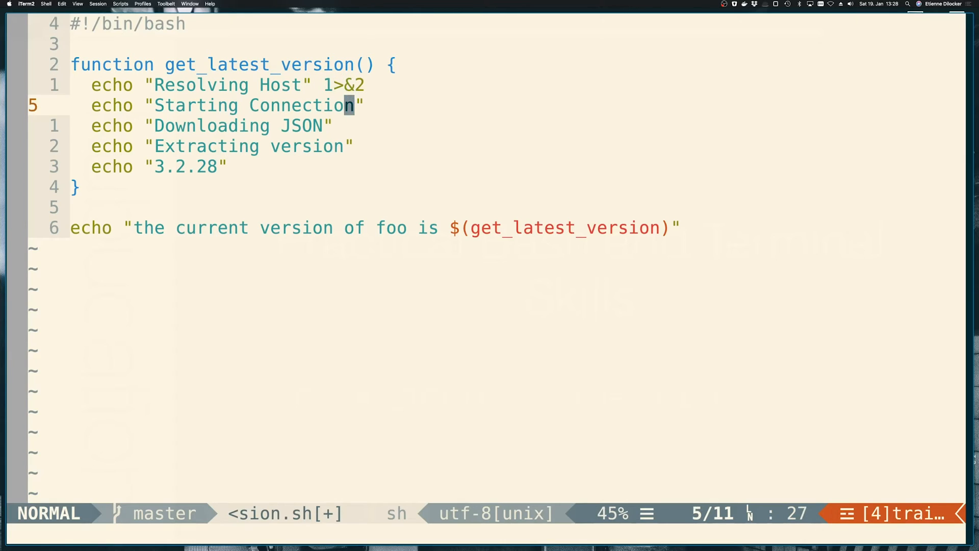
{"action": "type", "text": "1>&2"}
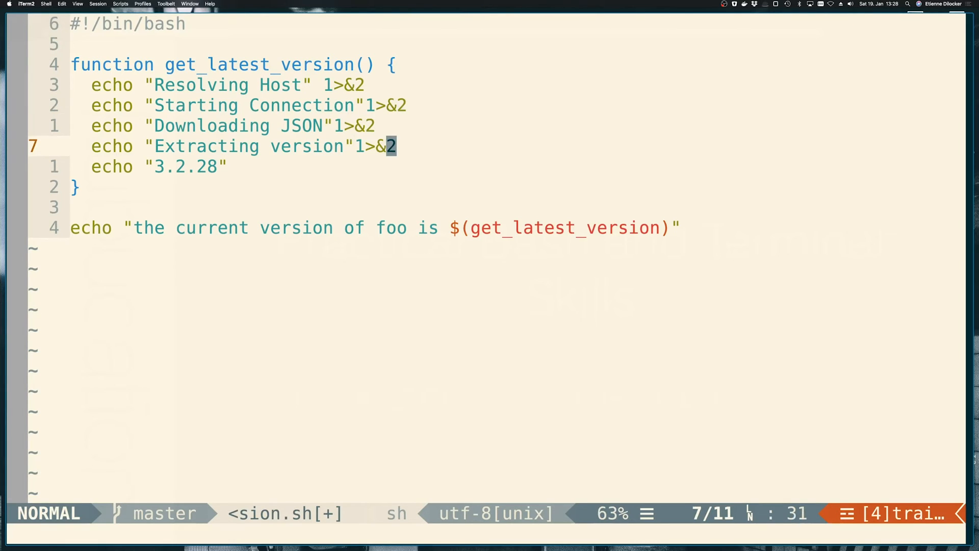
{"action": "key", "text": "i"}
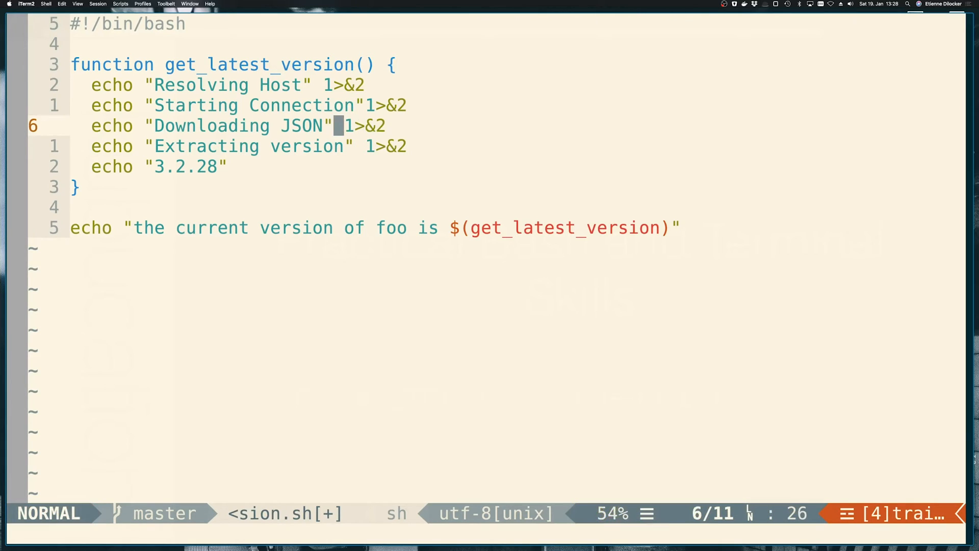
{"action": "type", "text": ":wq"}
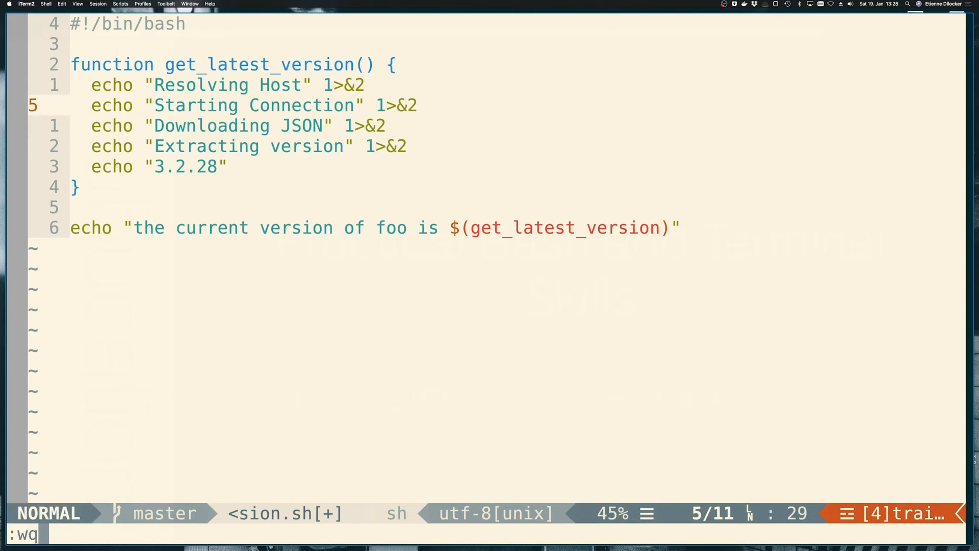
{"action": "key", "text": "Return"}
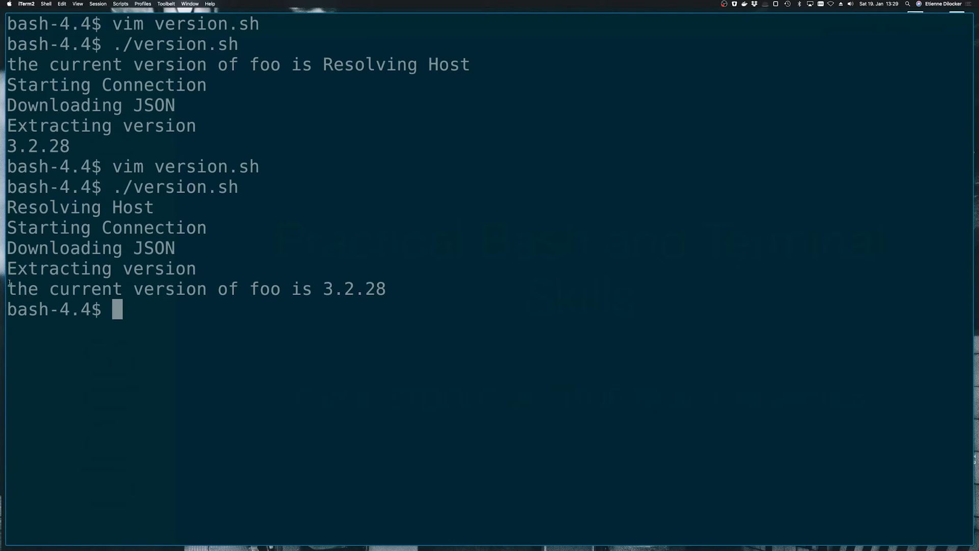
Step: Review the ./version.sh output with progress lines printed before the 3.2.28 version sentence
{"action": "triple_click", "coordinate": [188, 289]}
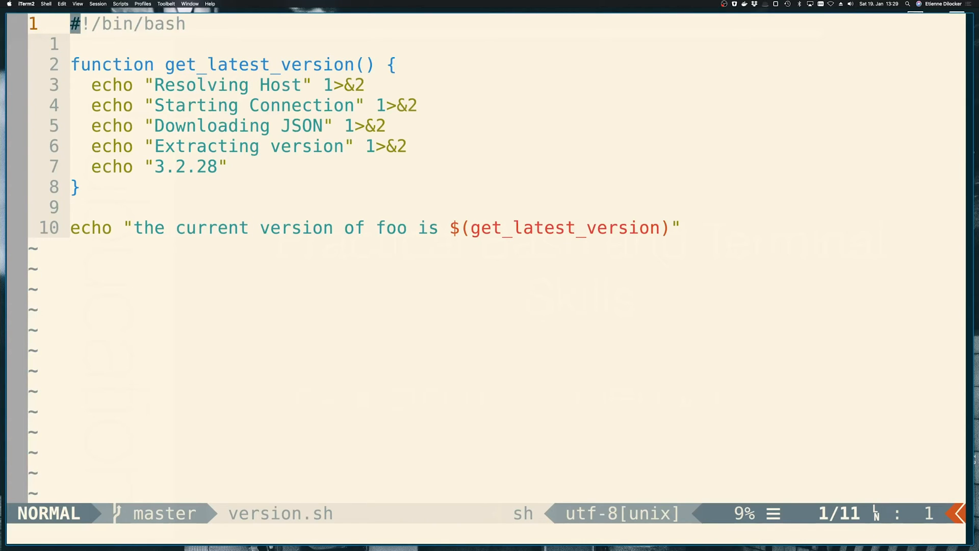
Step: Add 2>/dev/null inside $(get_latest_version) so only the version line prints
{"action": "key", "text": "o"}
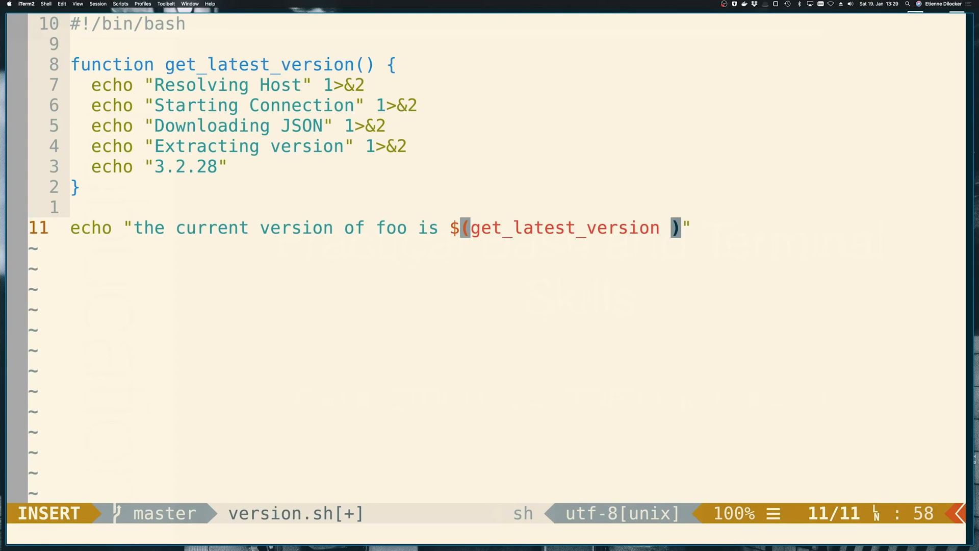
{"action": "type", "text": "2>/d"}
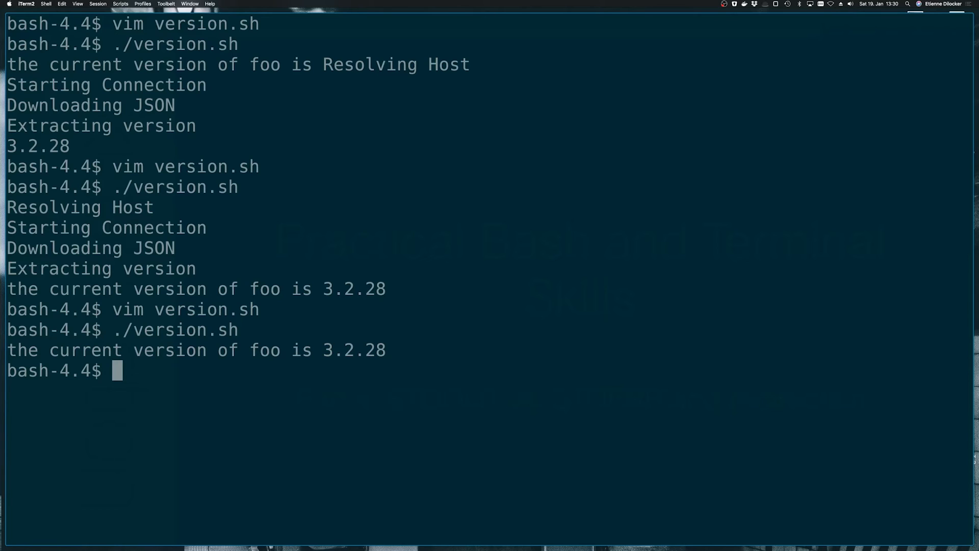
Step: Reopen version.sh in Vim for further editing
{"action": "type", "text": "vim version.sh"}
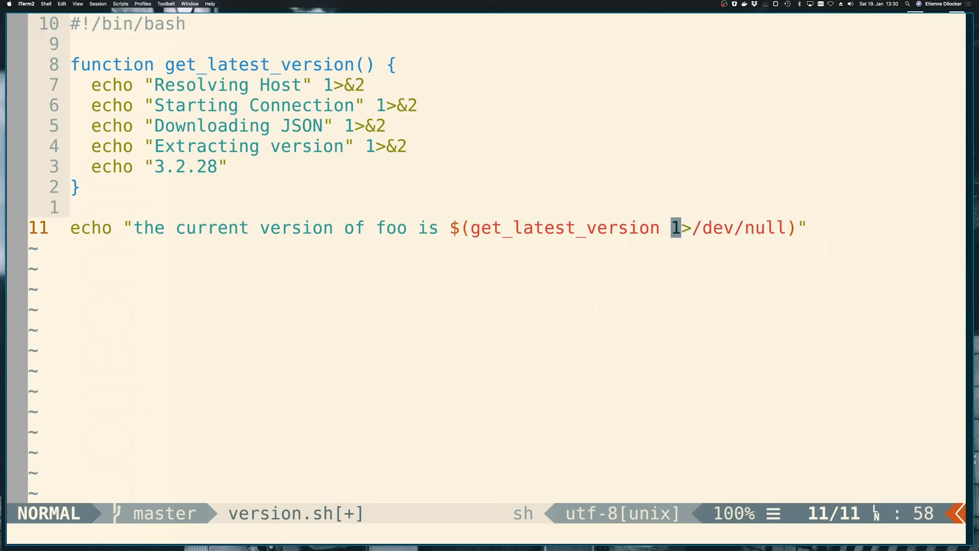
Step: Change the redirection to 1>/dev/null, rerun the script showing no version number, then clear
{"action": "key", "text": "i"}
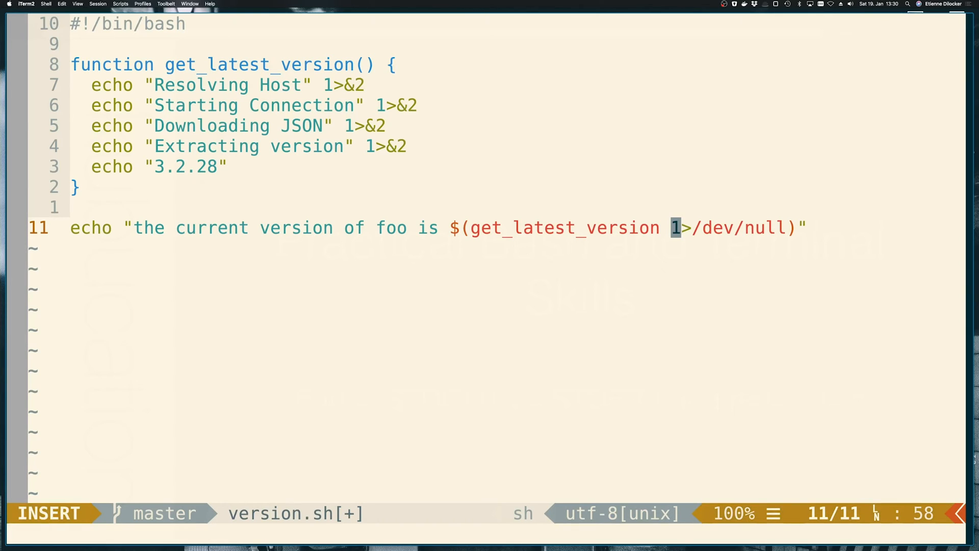
{"action": "type", "text": "2"}
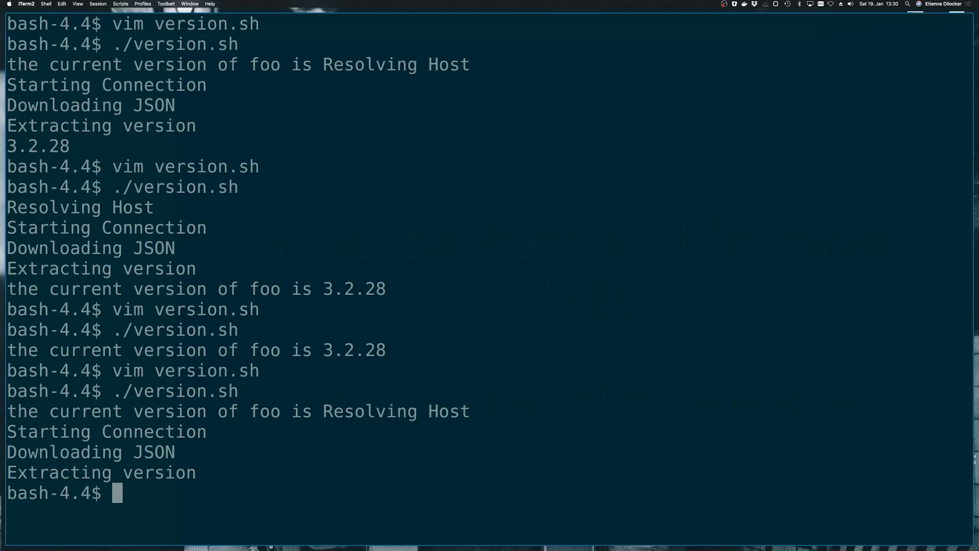
{"action": "type", "text": "cle"}
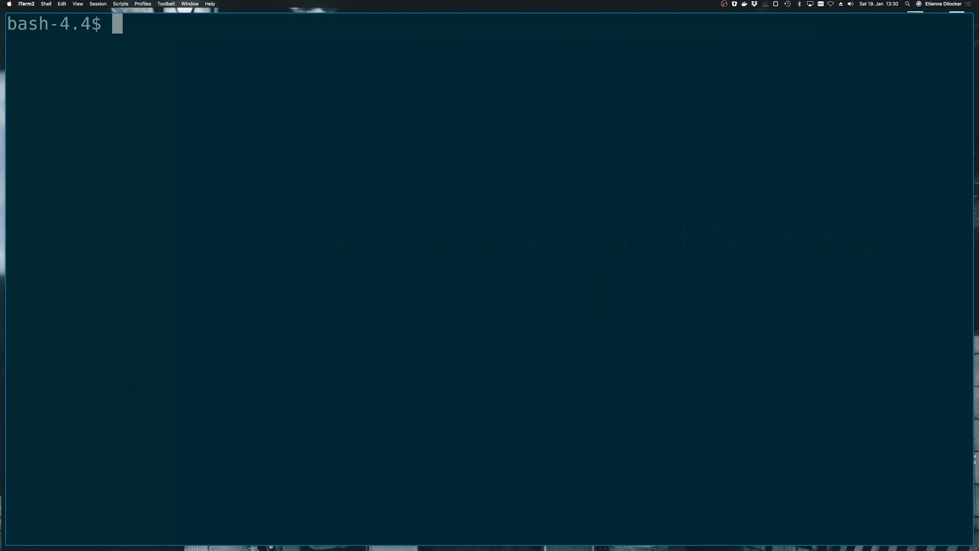
Step: Run curl -X POST localhost:3000, get the Cannot POST / error page, then clear
{"action": "type", "text": "curl"}
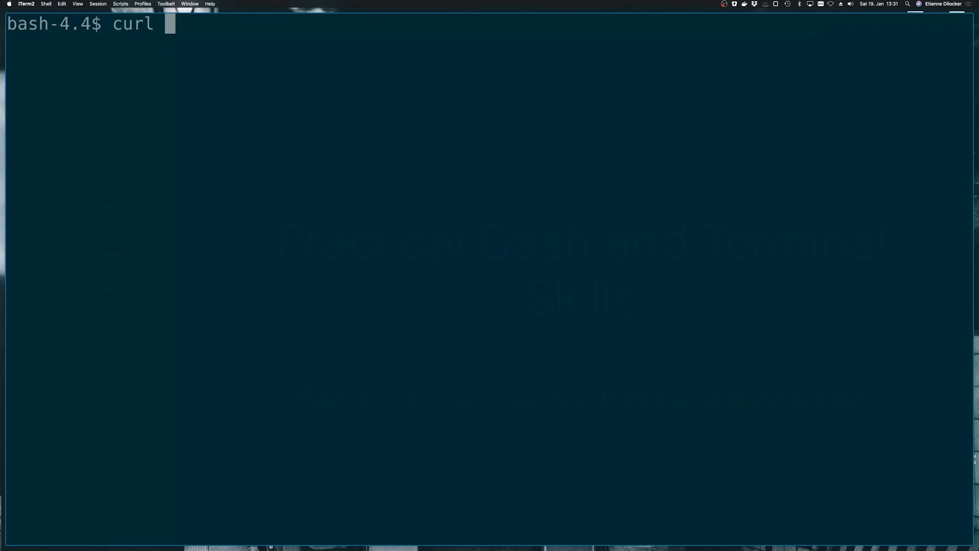
{"action": "type", "text": "-X"}
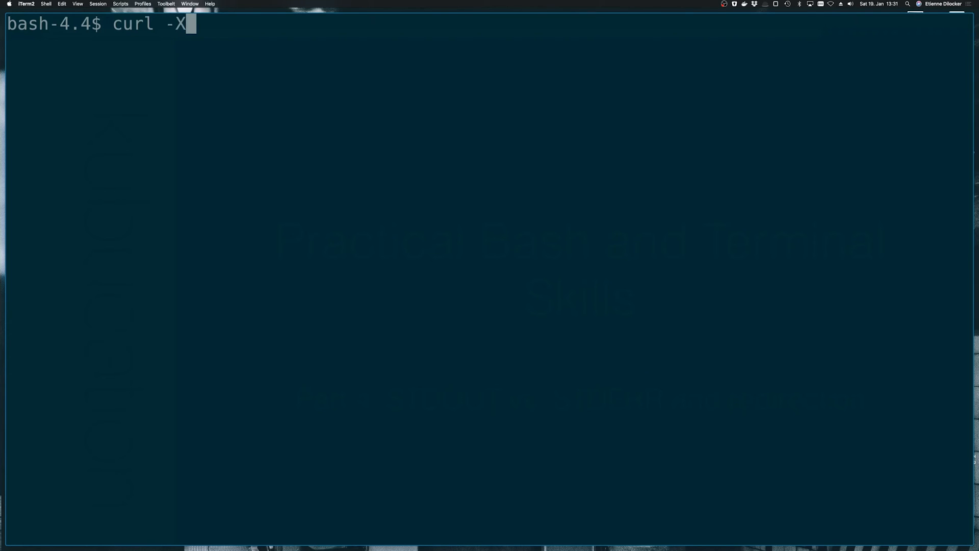
{"action": "type", "text": "POST"}
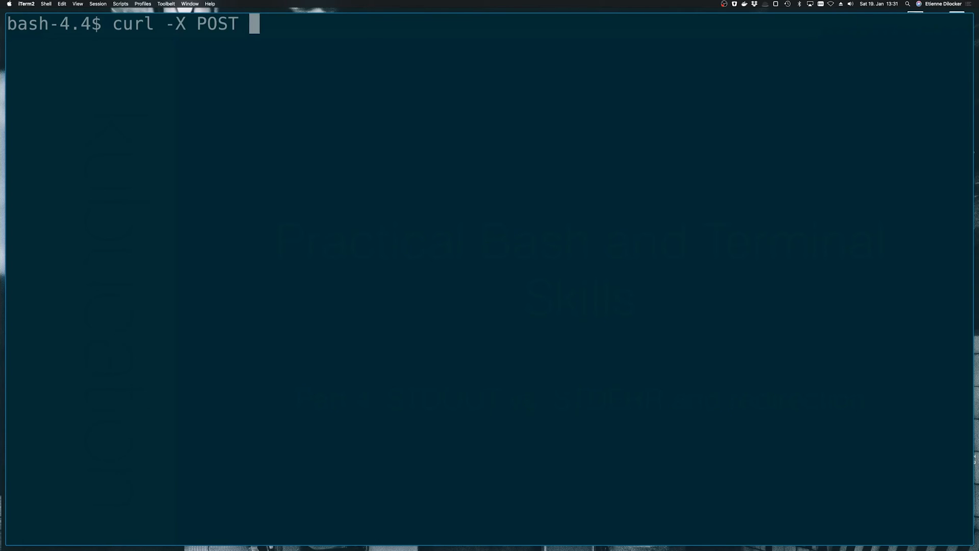
{"action": "type", "text": "localhost:3000"}
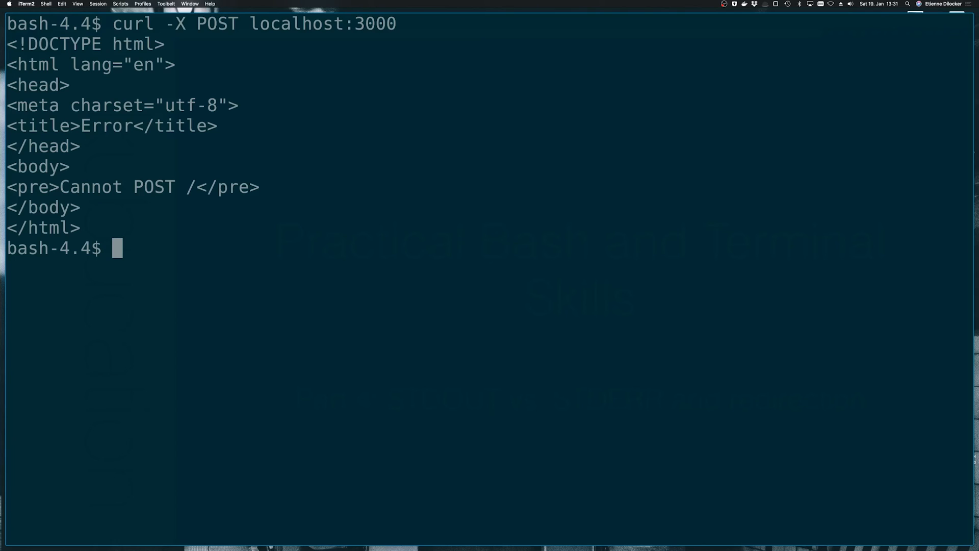
{"action": "type", "text": "clear"}
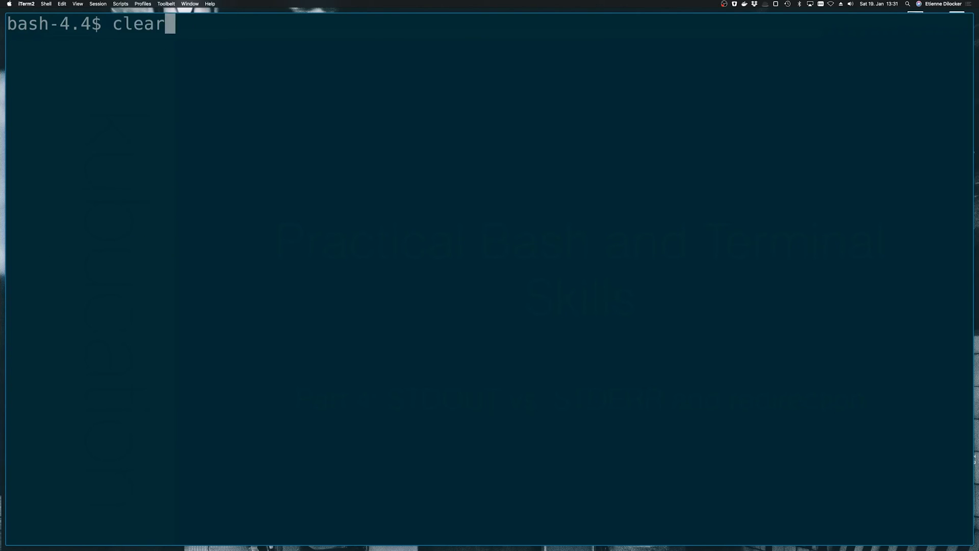
Step: Run curl -v -X POST localhost:3000 for 404 headers, then compose the rerun with 2>/dev/null
{"action": "type", "text": "curl -X POST localhost:3000"}
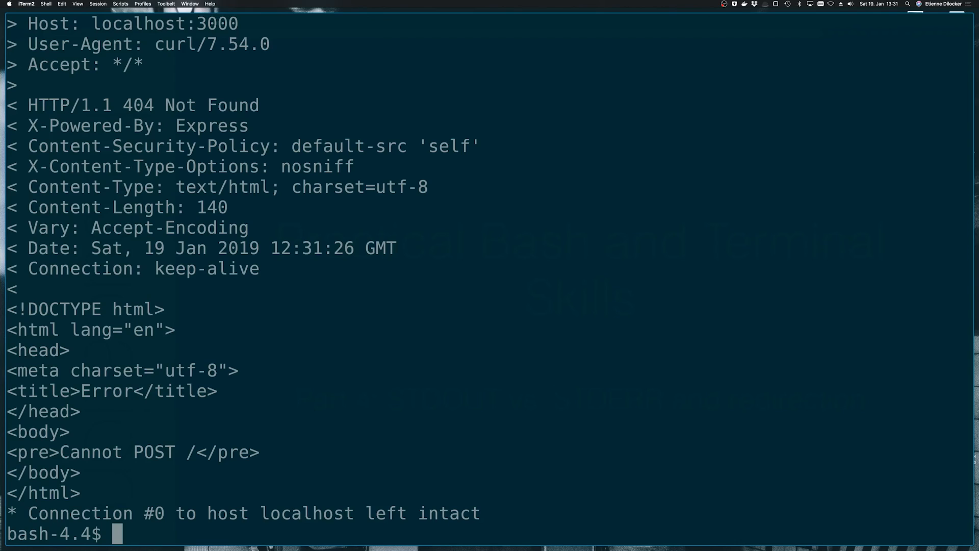
{"action": "type", "text": "curl -v -X POST localhost:3000"}
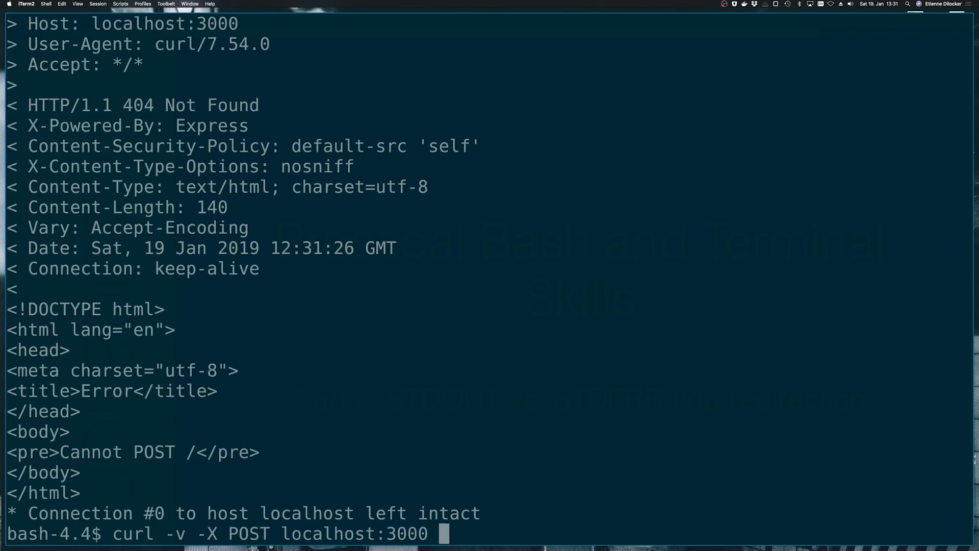
{"action": "type", "text": "2>"}
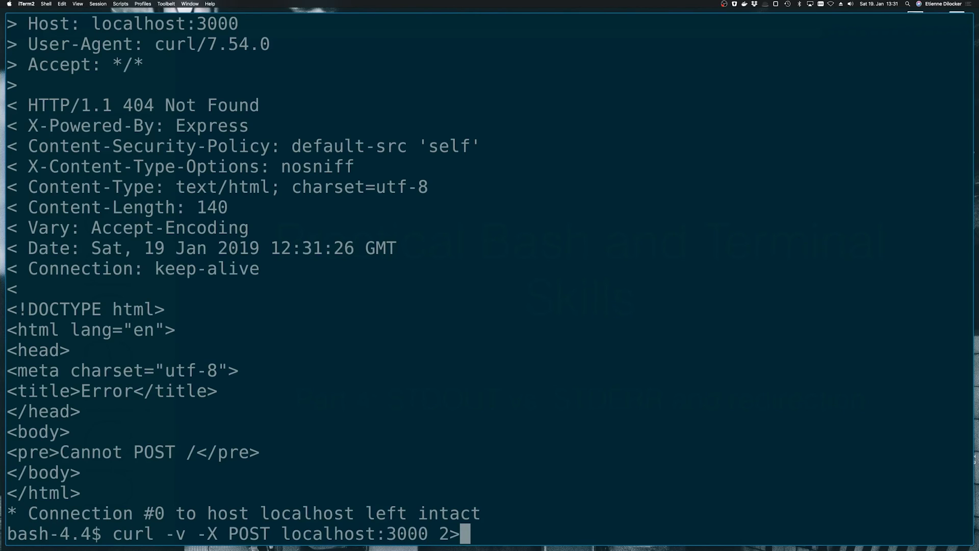
{"action": "type", "text": "/dev"}
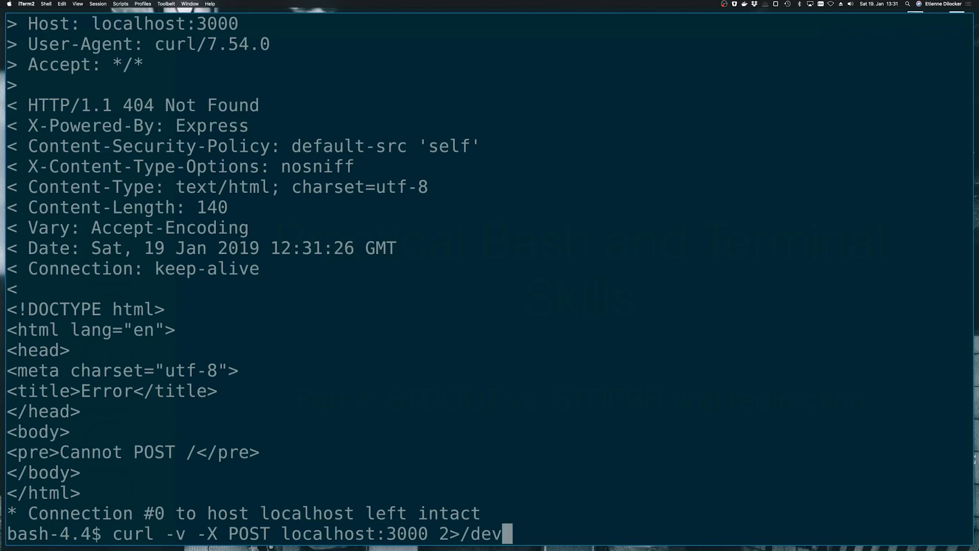